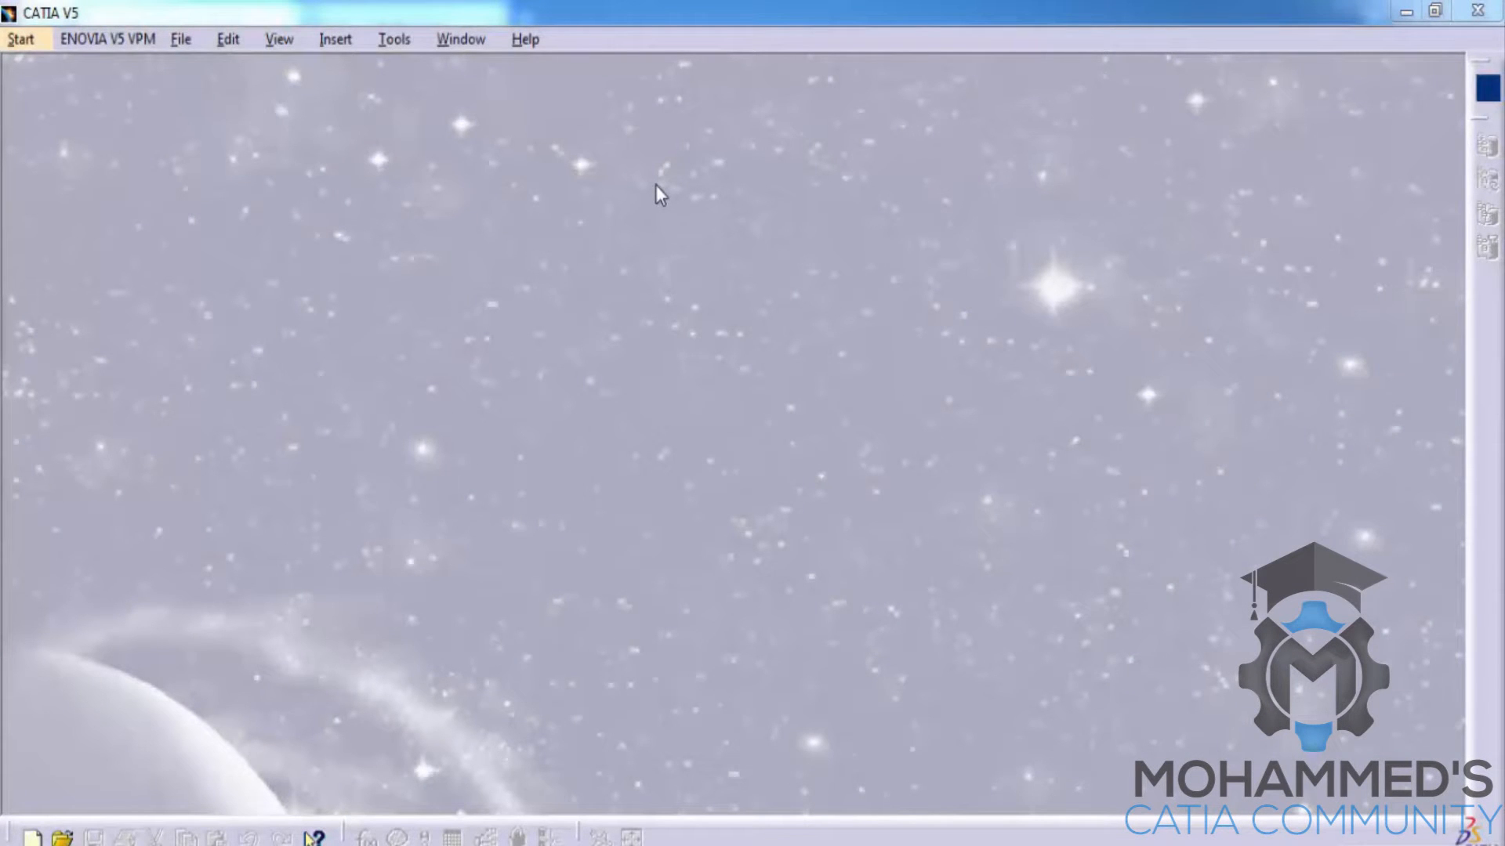
Start the Sketcher workbench and create the new part Part1 with default settings
click(20, 39)
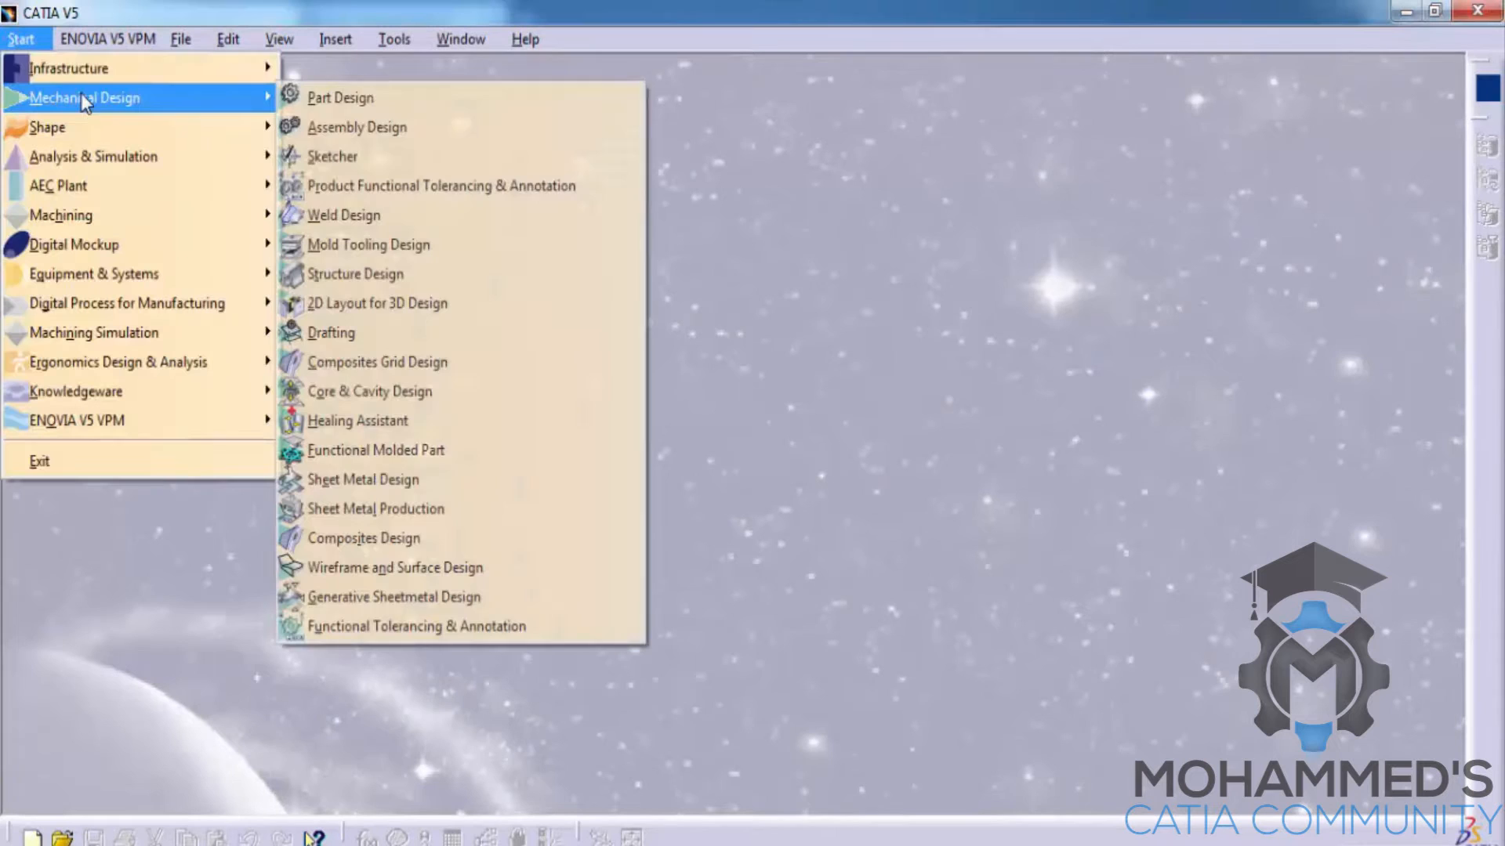
click(341, 98)
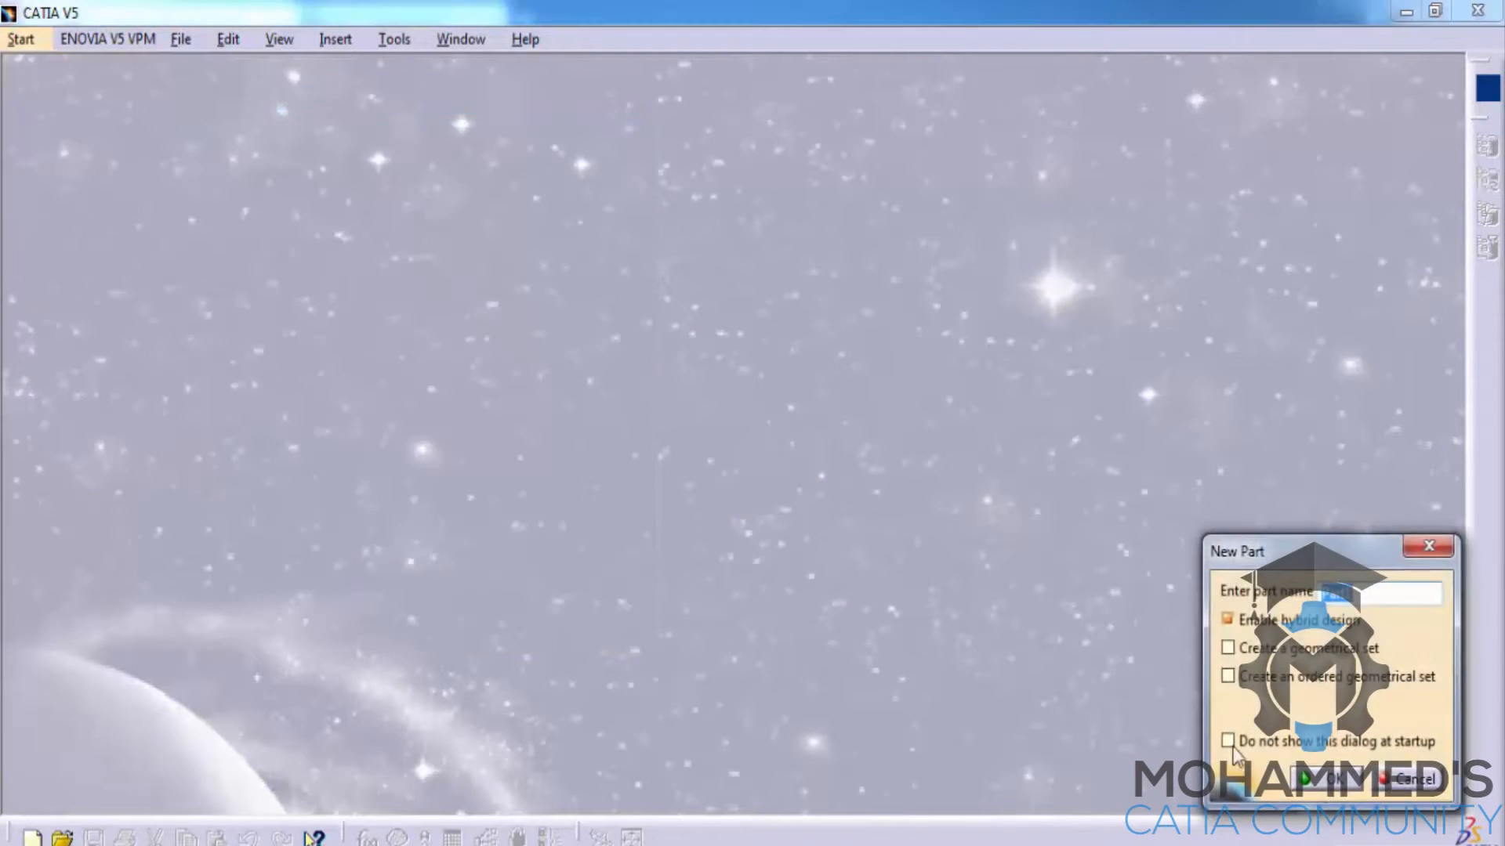
click(1326, 779)
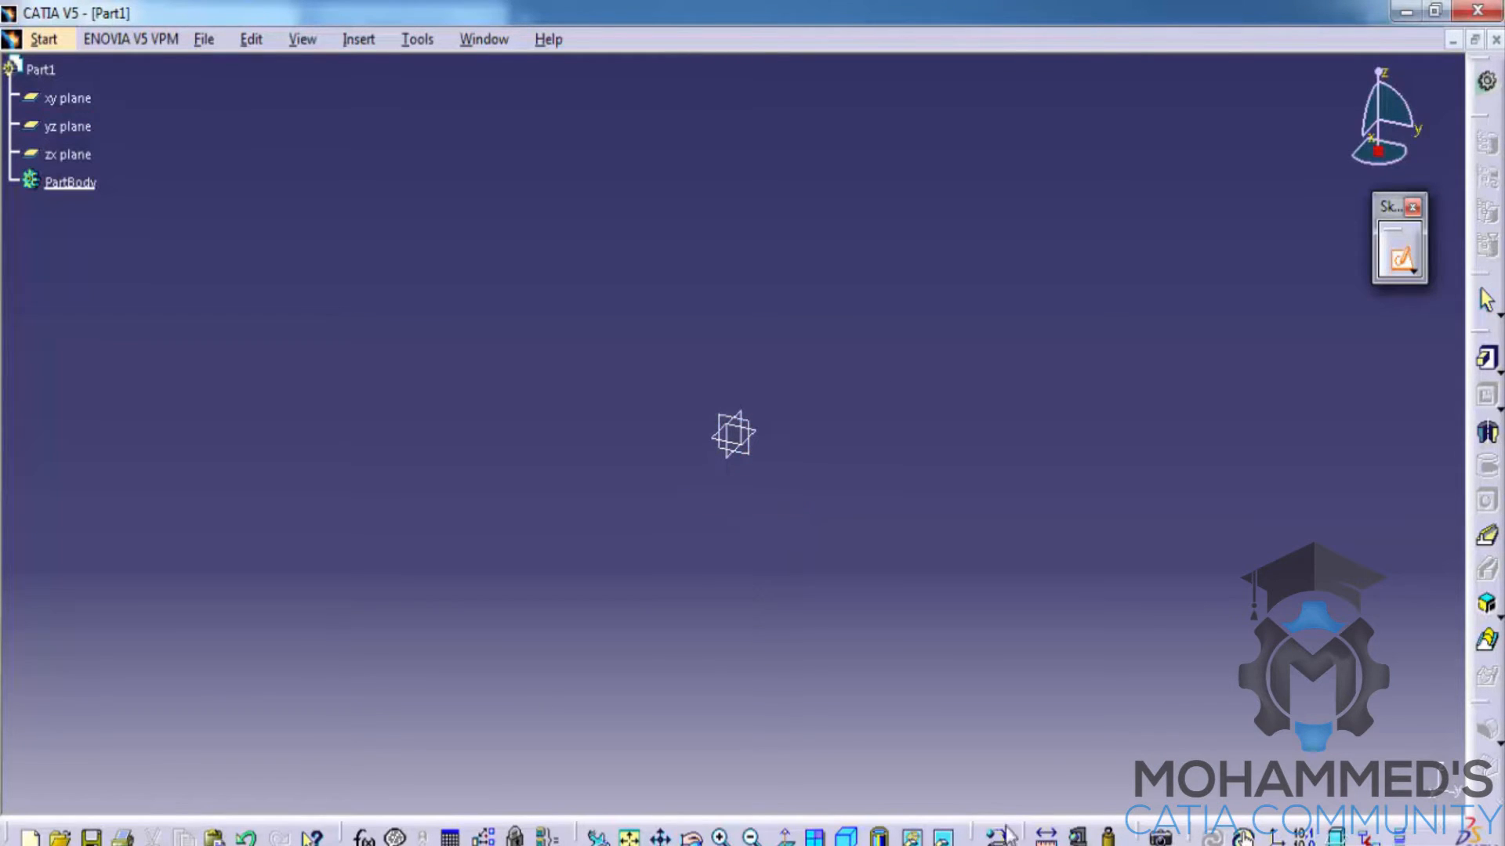
mouse_move(754, 465)
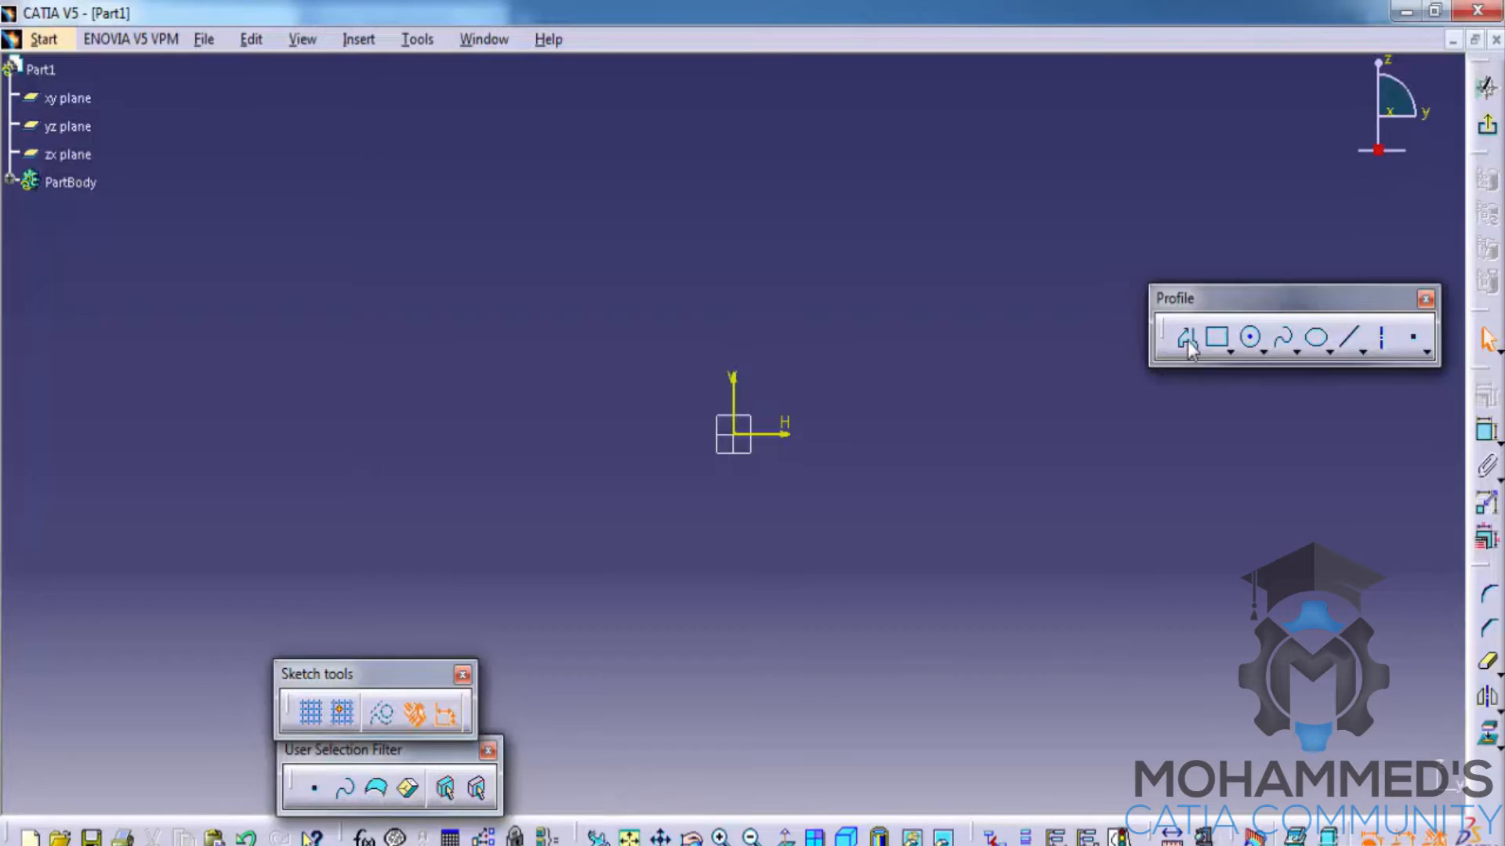
mouse_move(1384, 339)
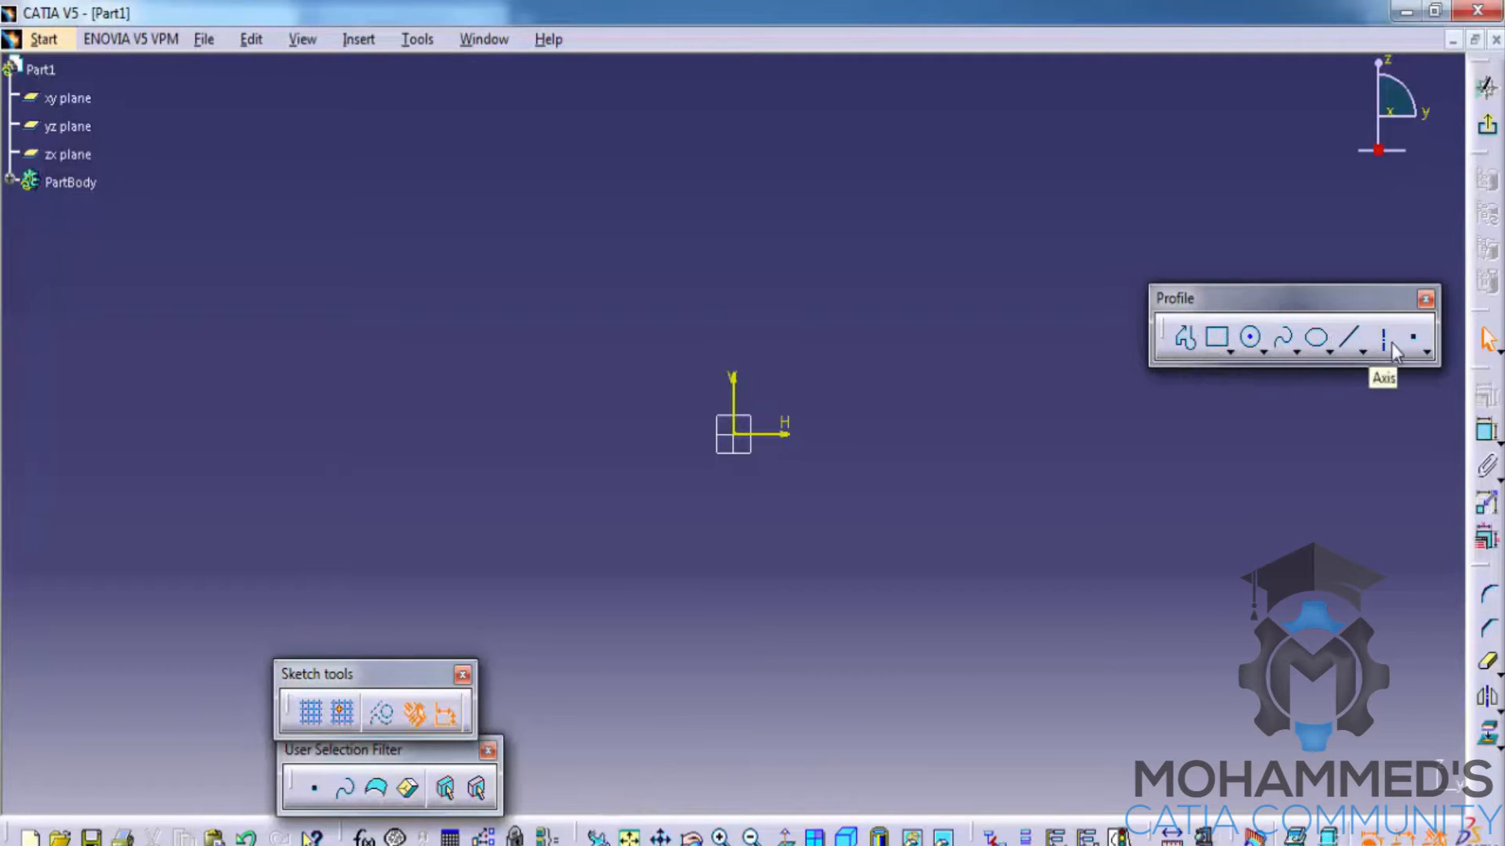
mouse_move(1212, 307)
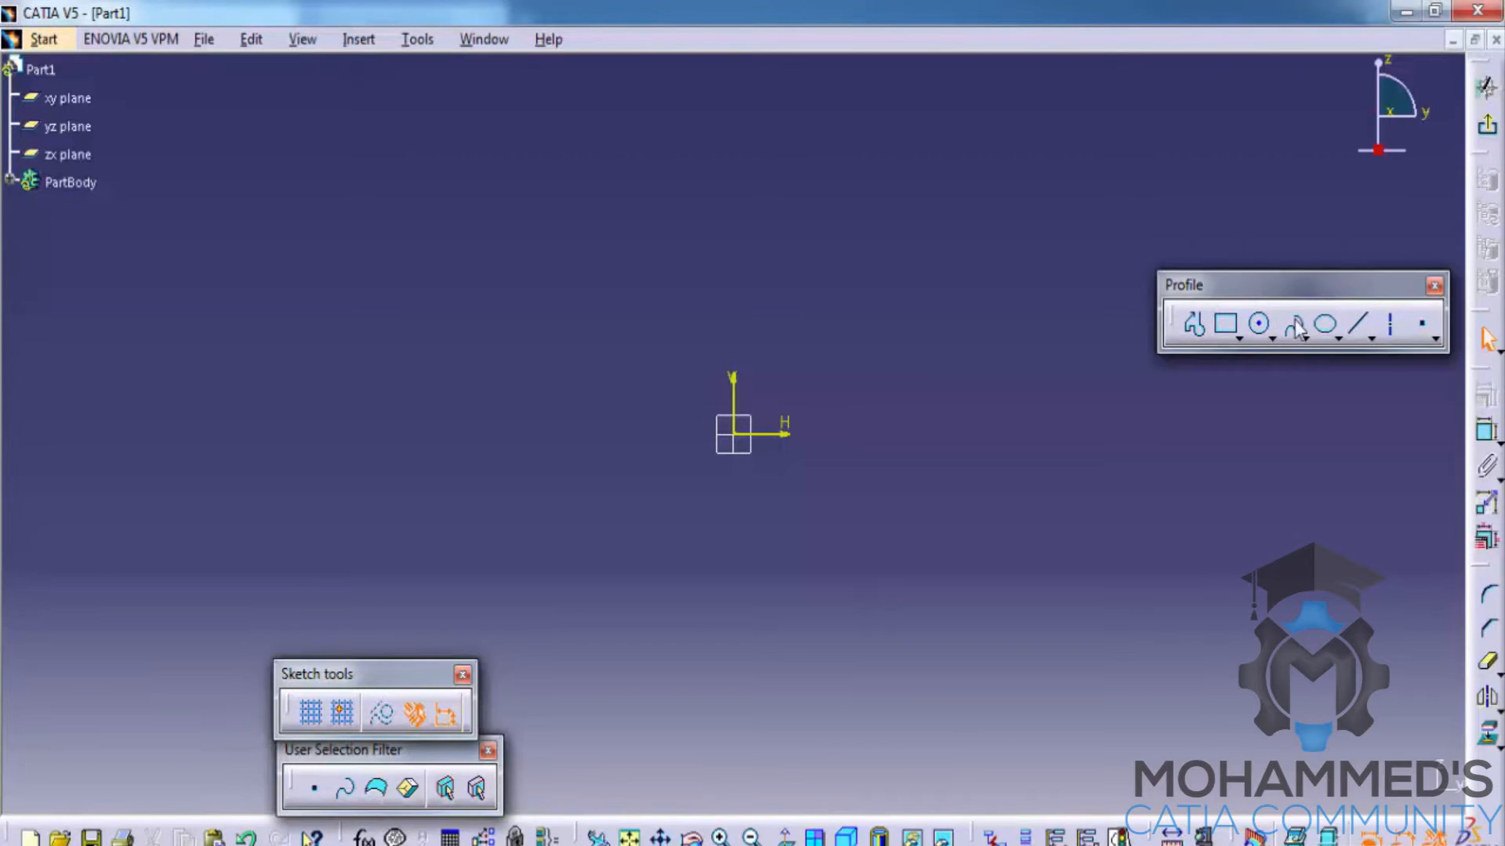
Begin a Profile at the sketch origin and draw the first connected line segments
click(1195, 324)
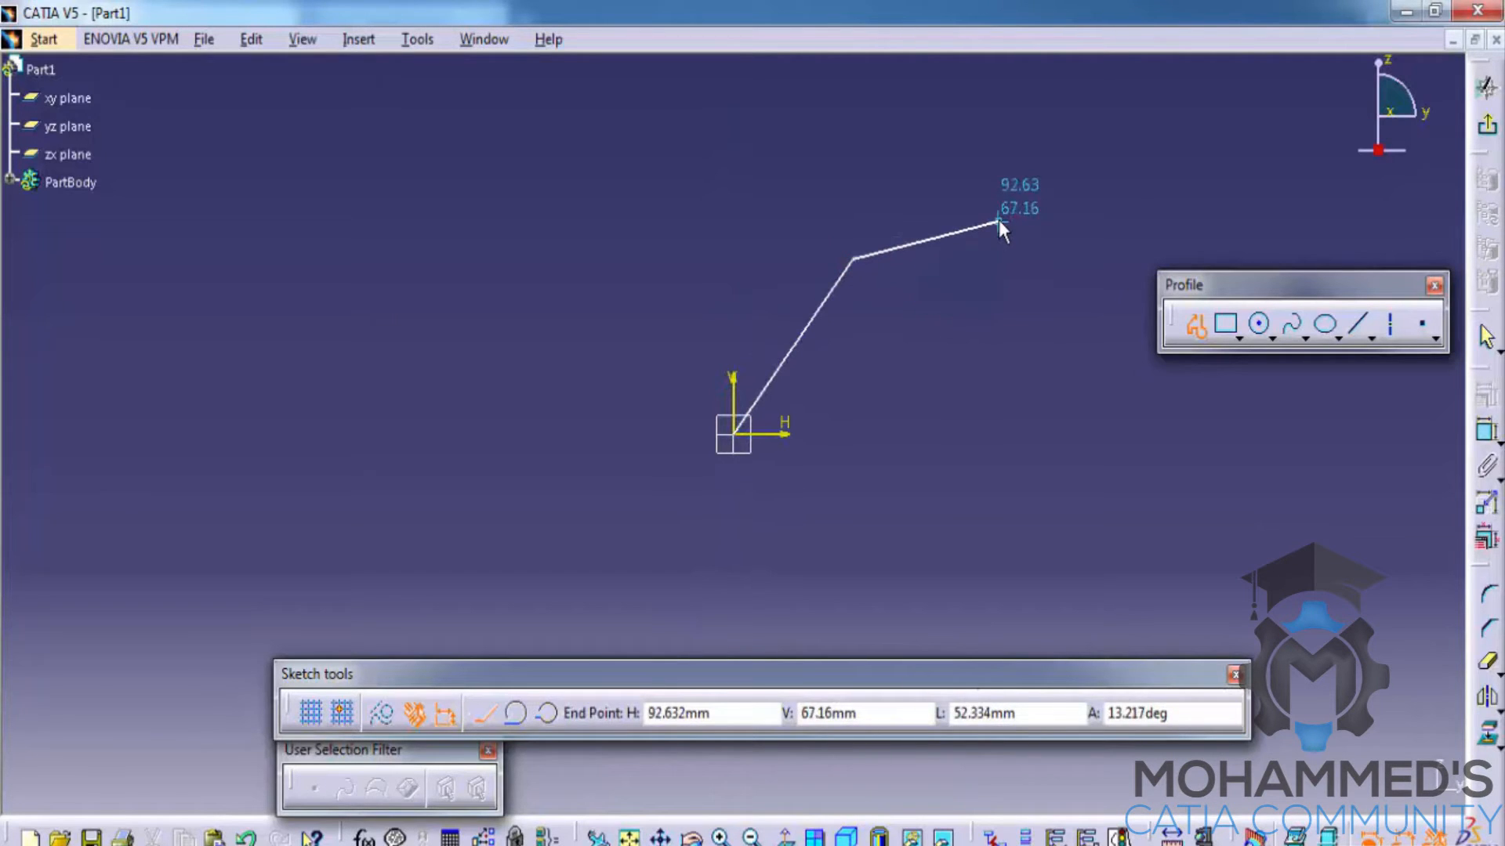
click(998, 226)
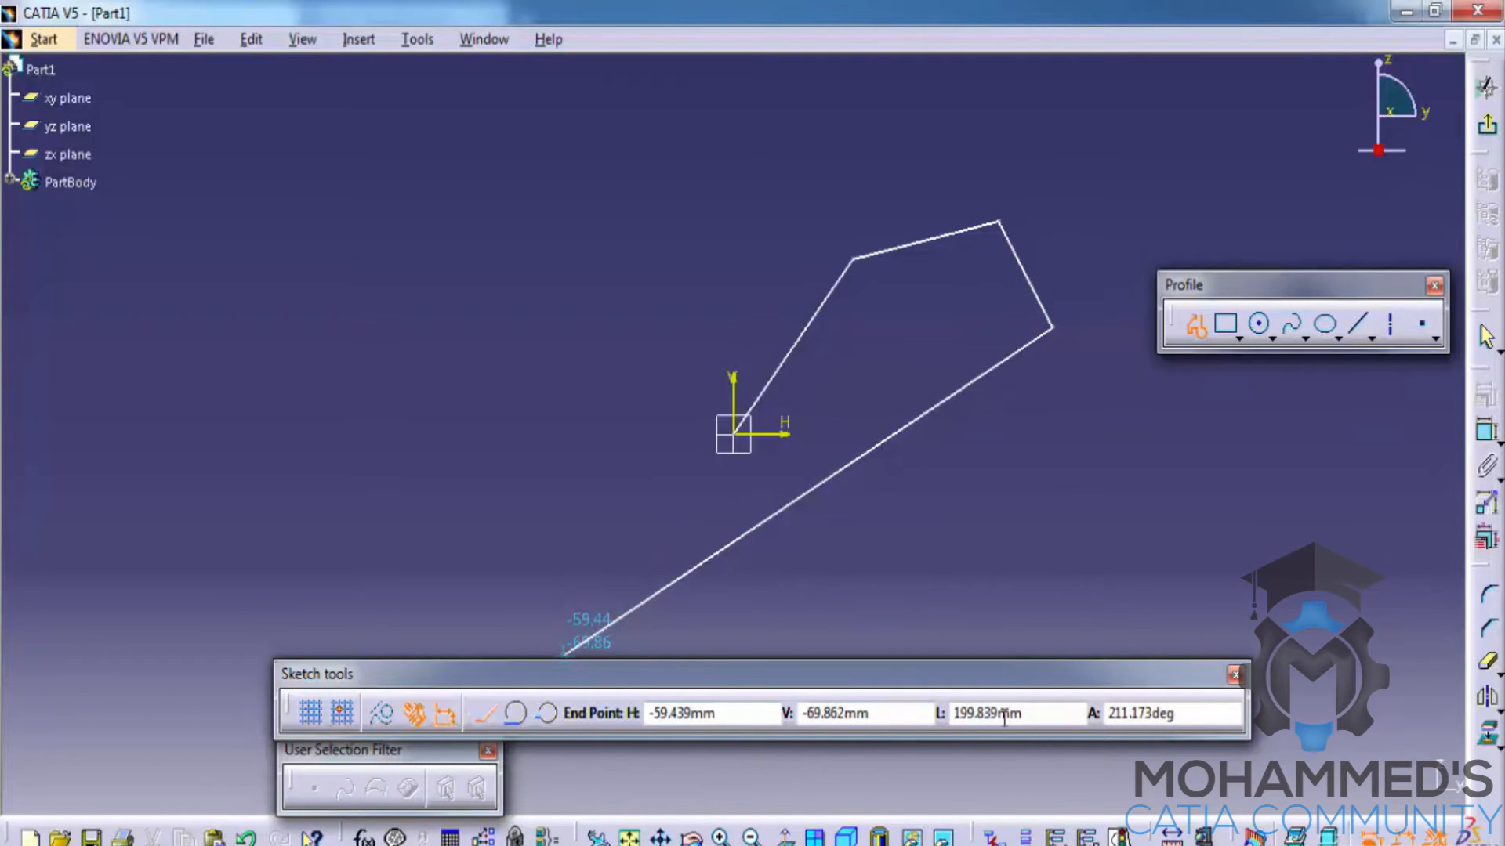
mouse_move(1041, 715)
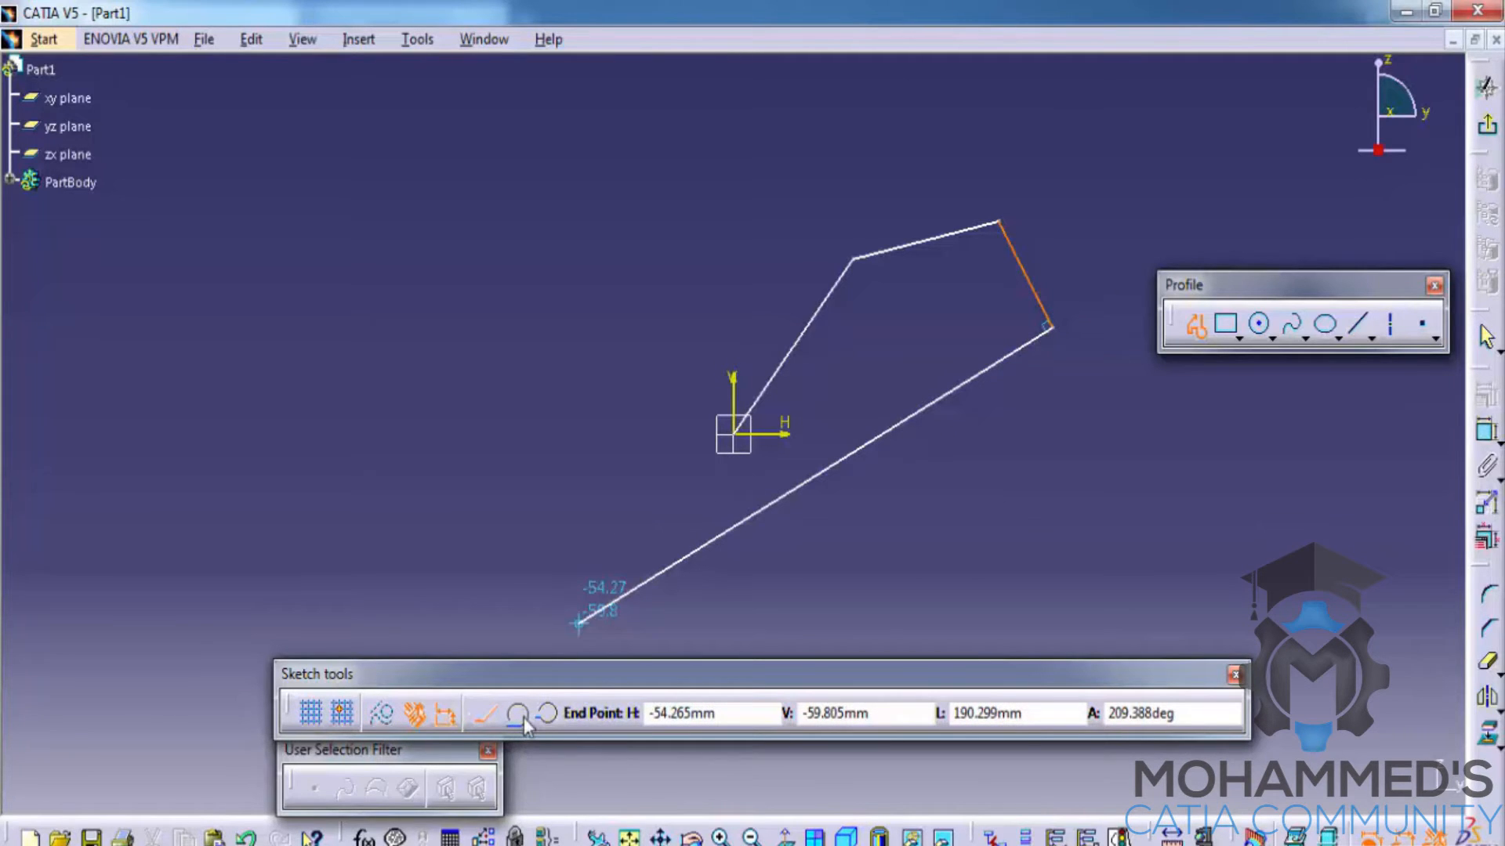
Add a tangent arc to the profile and continue the lines back toward the origin
click(516, 713)
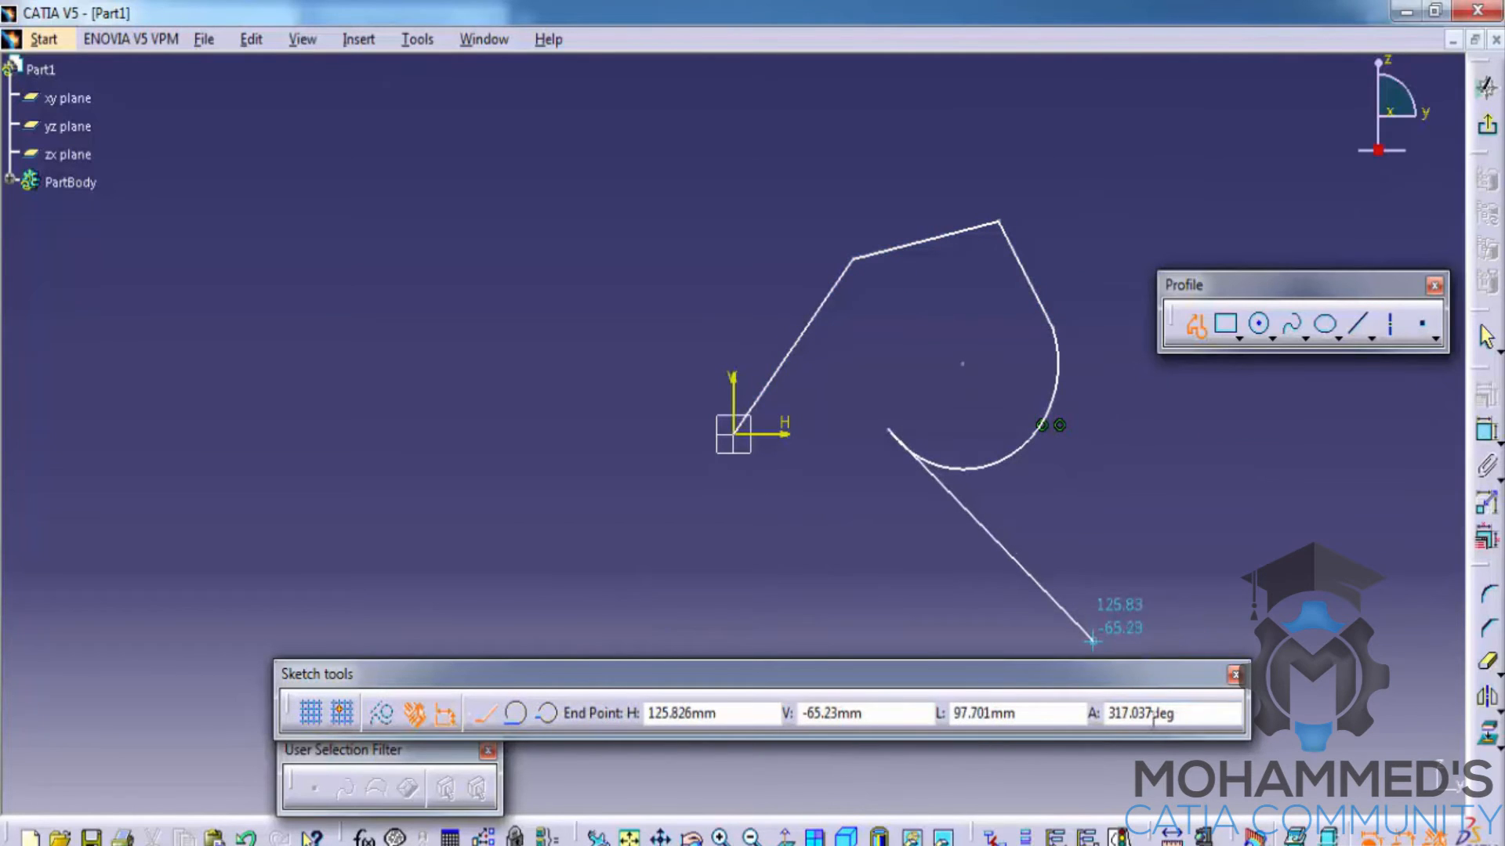
mouse_move(710, 713)
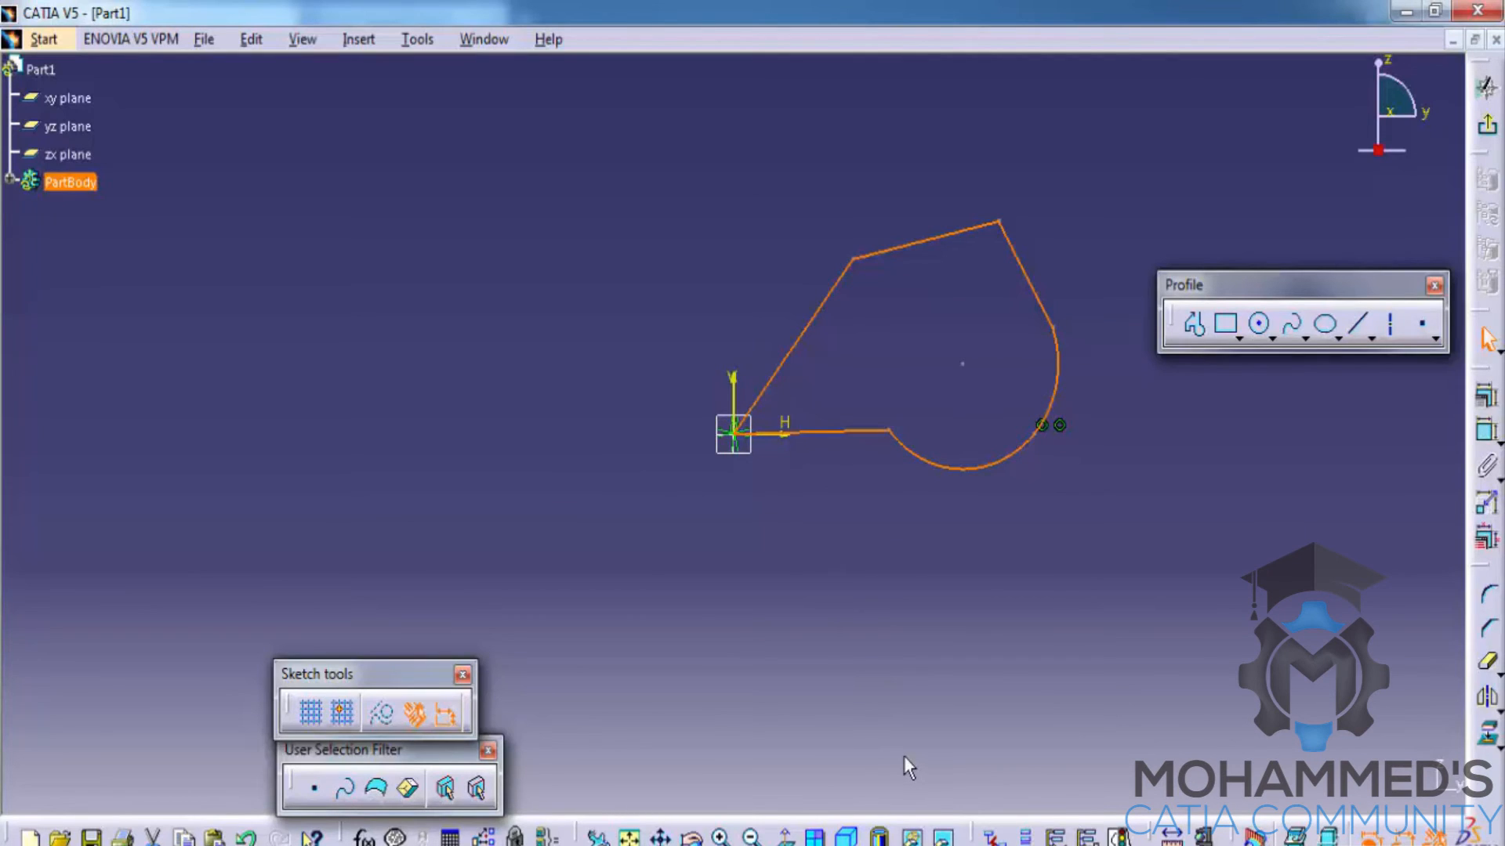
click(836, 433)
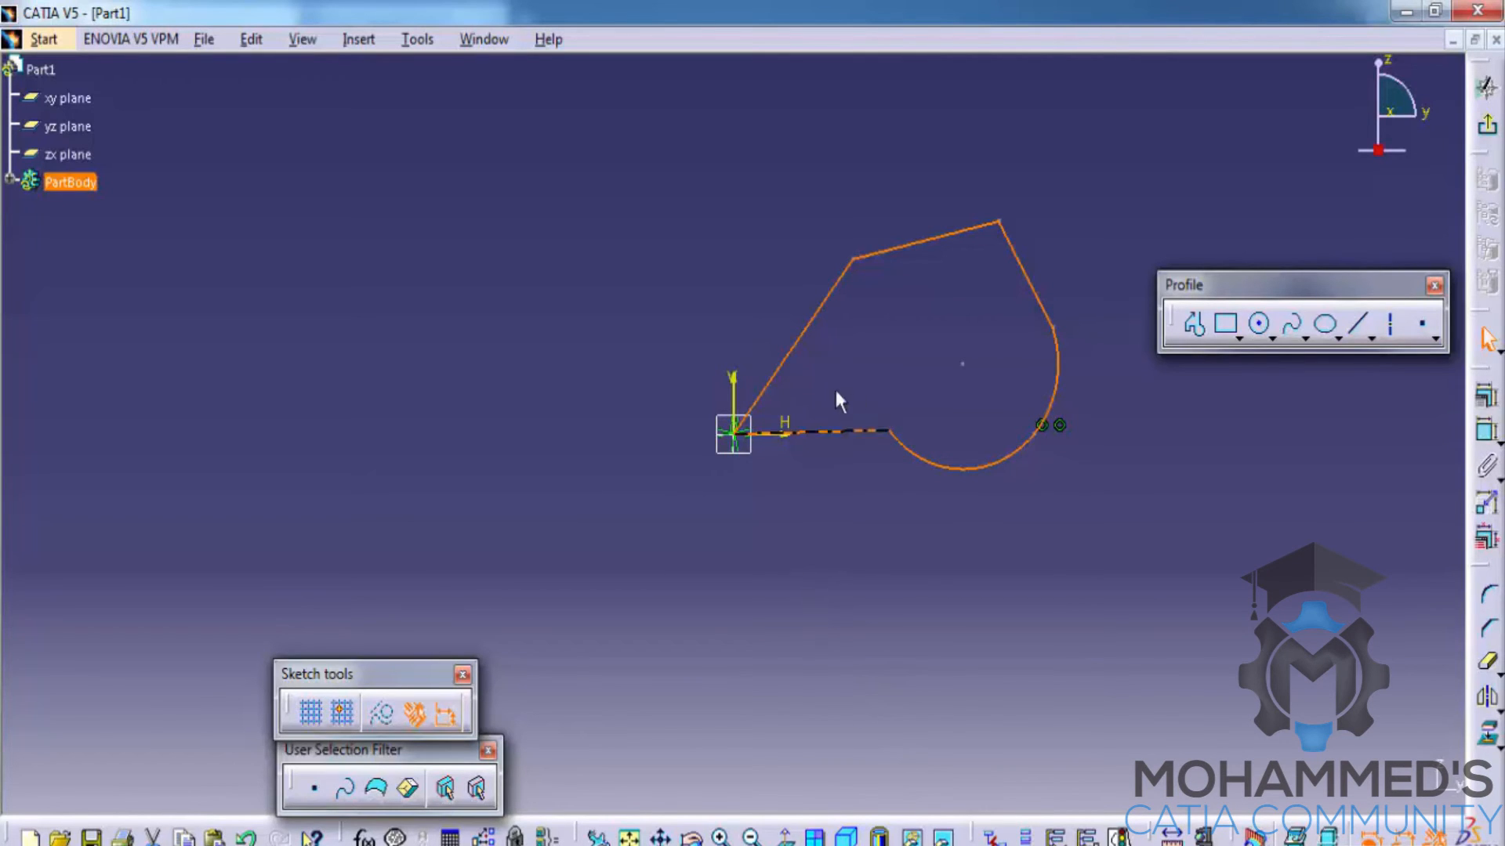